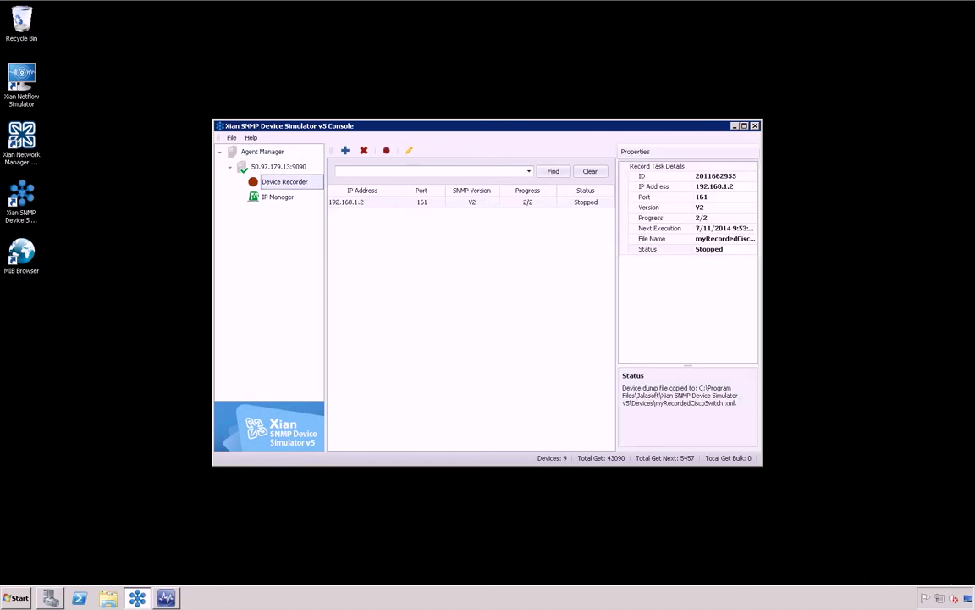
mouse_move(345, 149)
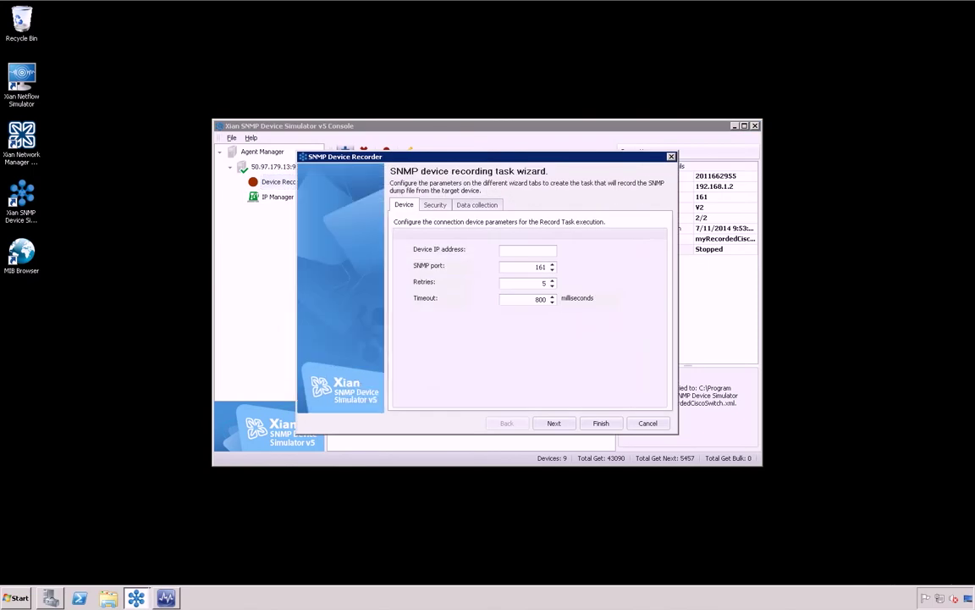
Create a recording task for the device IP, outputting 'my recorded device' and running twice
left_click(527, 249)
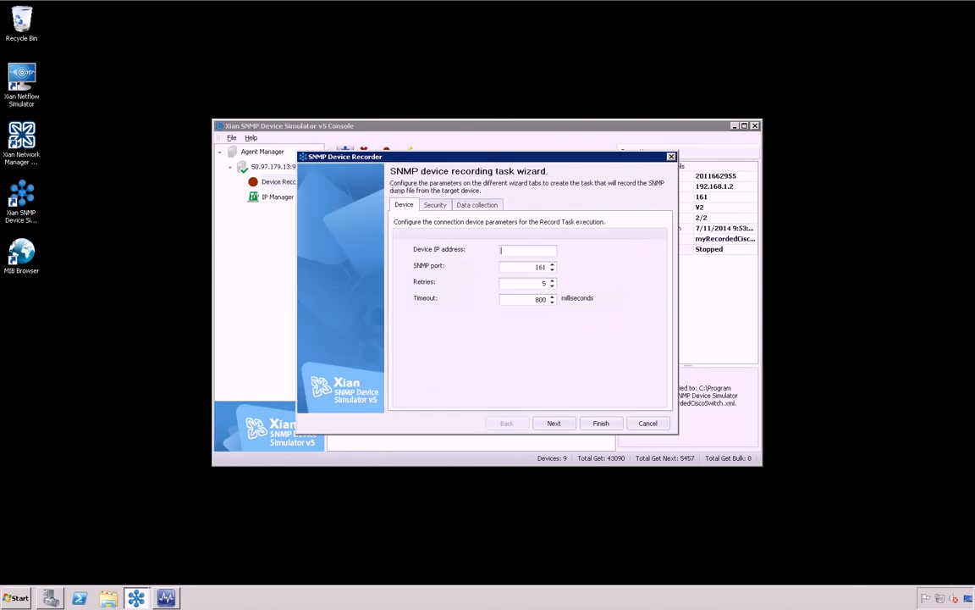
type("192.16")
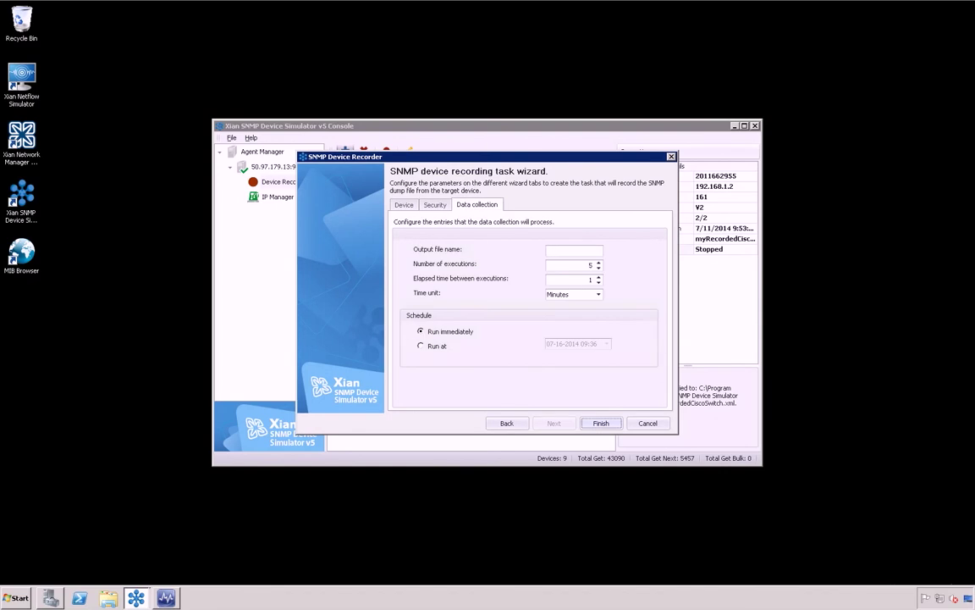
left_click(574, 249)
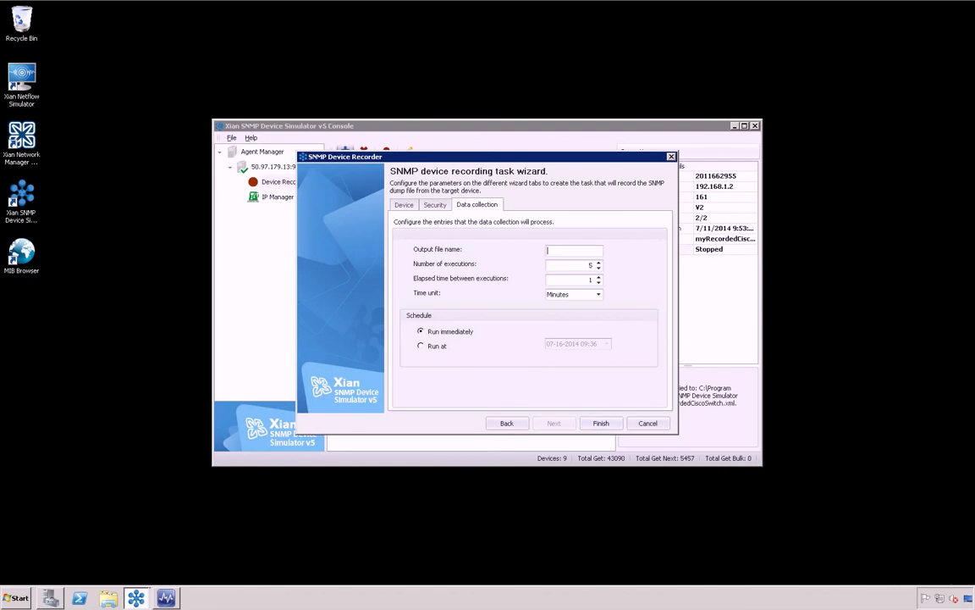
type("my")
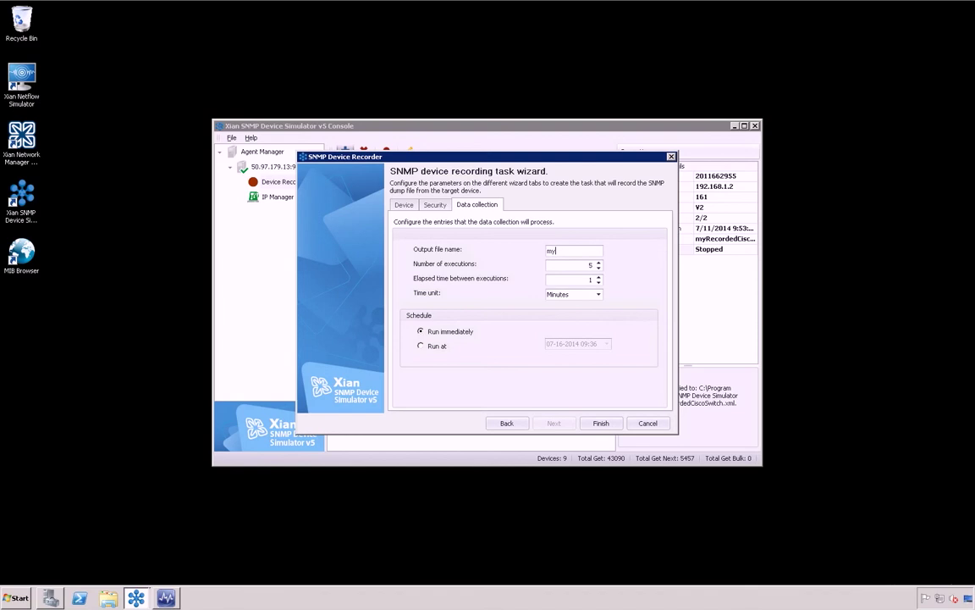
type("recorded device")
left_click(574, 264)
type("2")
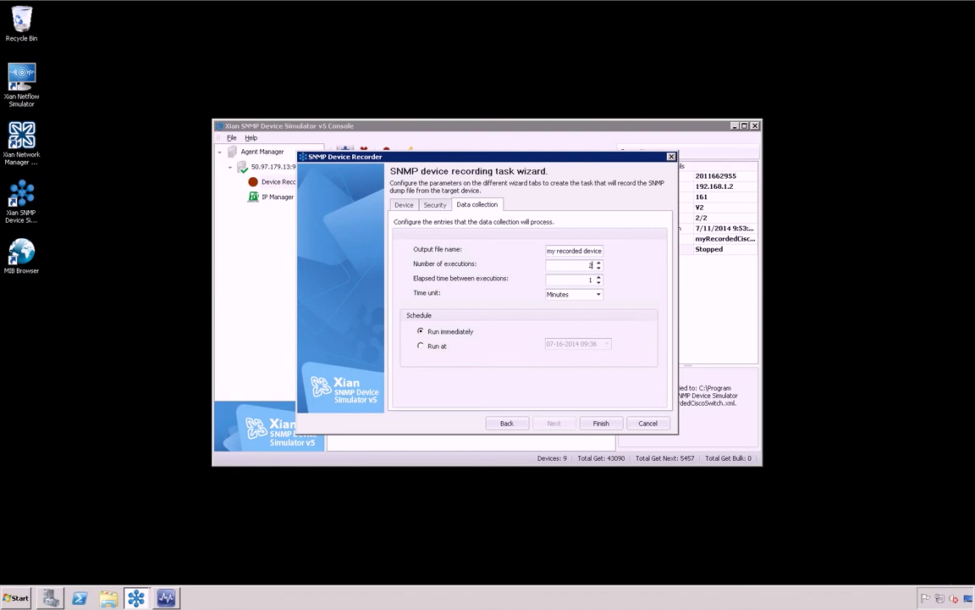
left_click(600, 422)
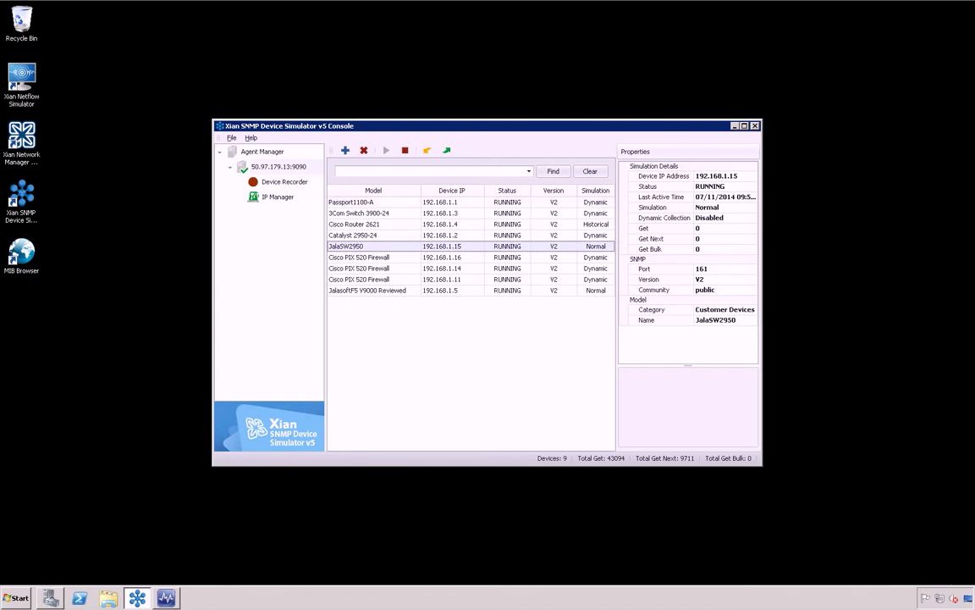
Switch JalaSW2950 at 192.168.1.15 from Normal to Dynamic simulation mode
right_click(440, 245)
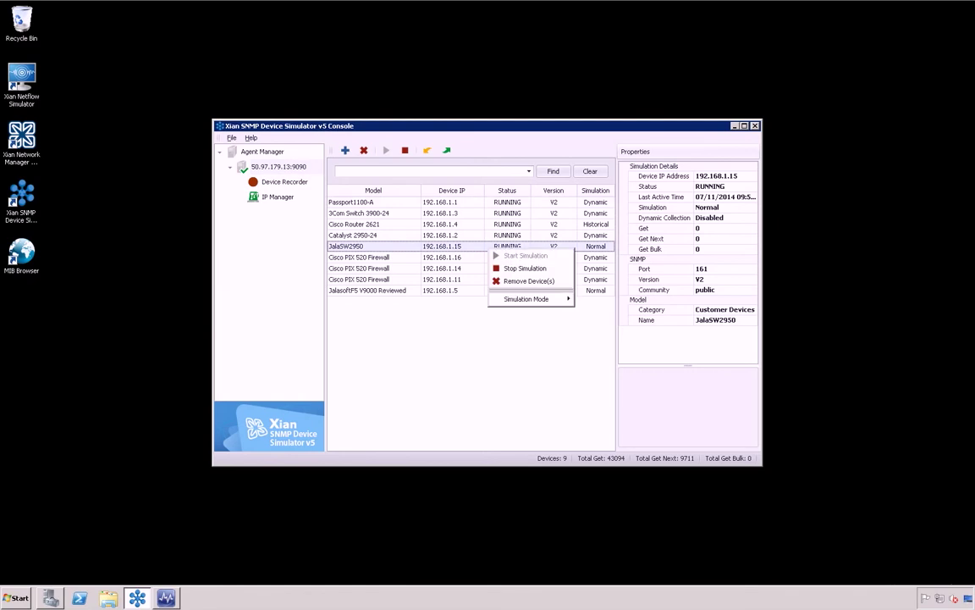
left_click(526, 298)
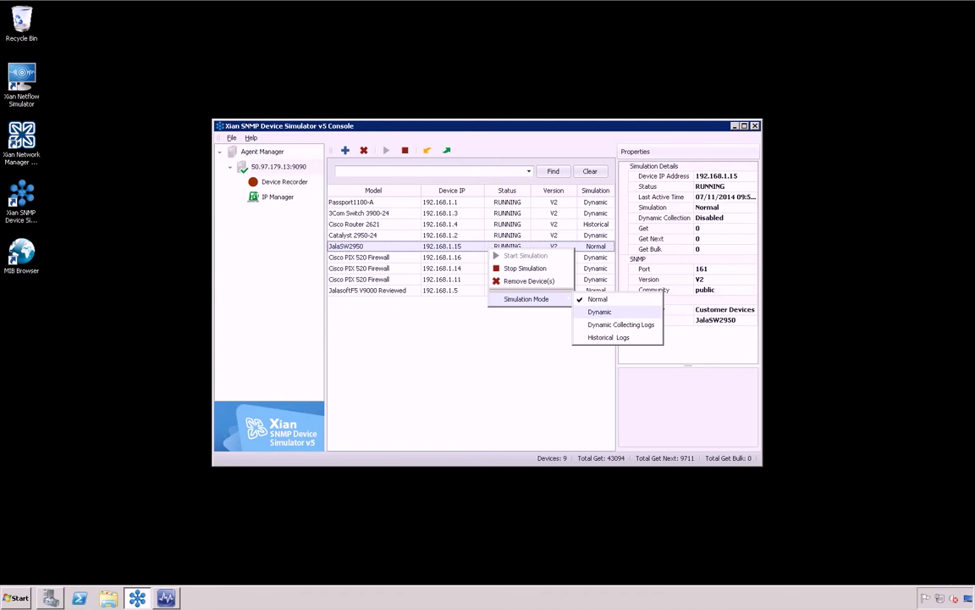
left_click(599, 312)
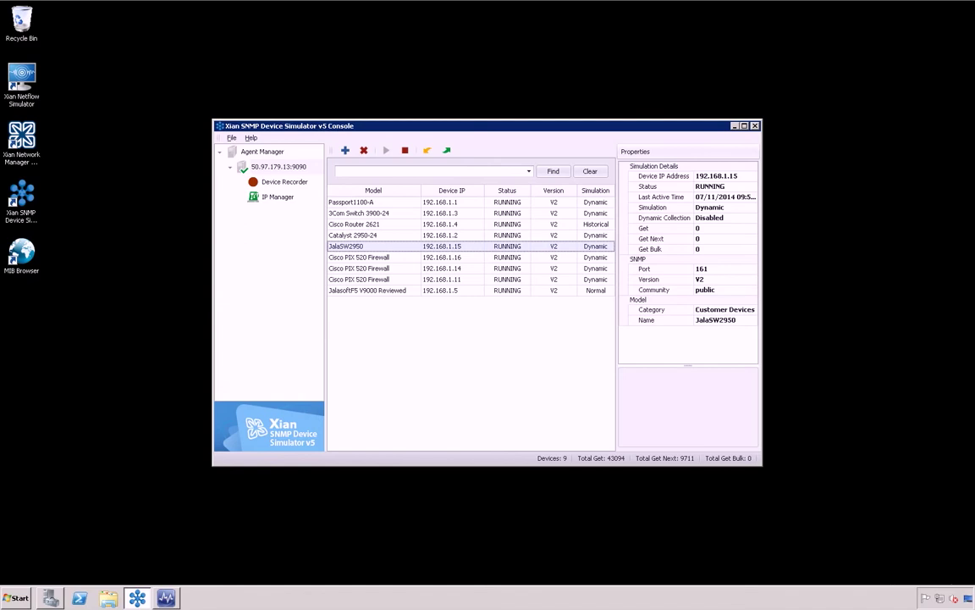
Set JalasoftF5 V9000 Reviewed to the Dynamic Collecting Logs simulation mode
right_click(368, 290)
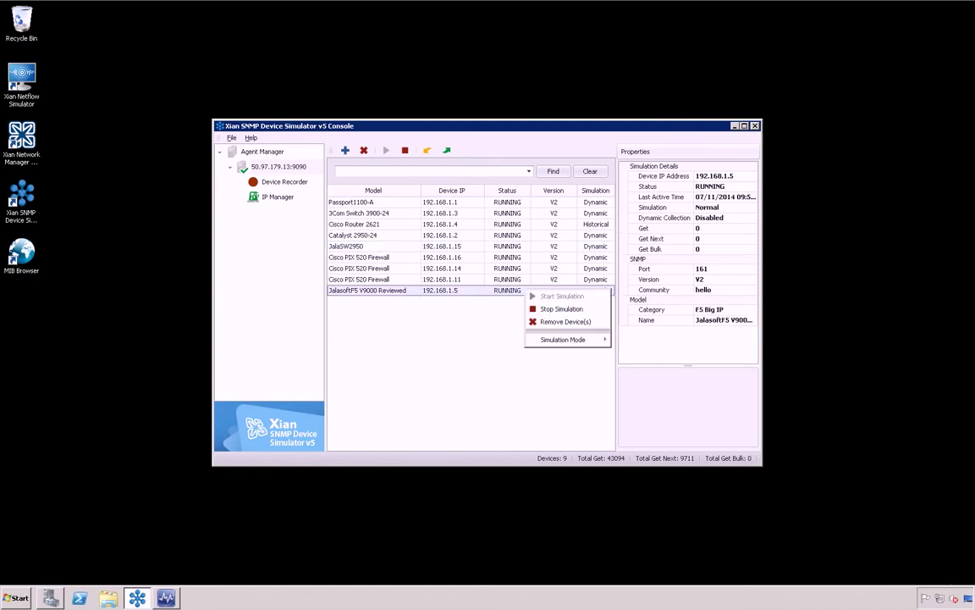
left_click(562, 339)
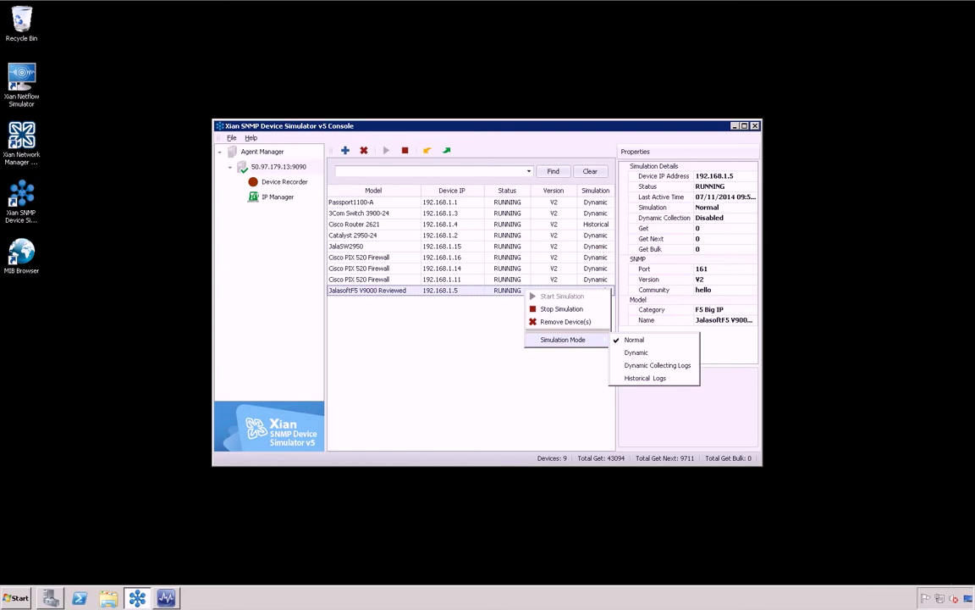
mouse_move(658, 365)
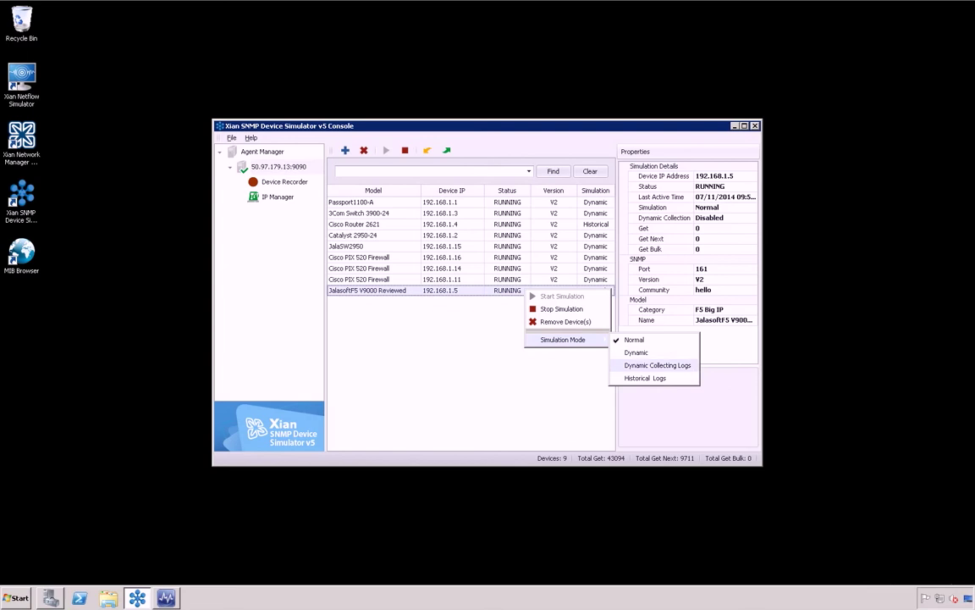
left_click(636, 352)
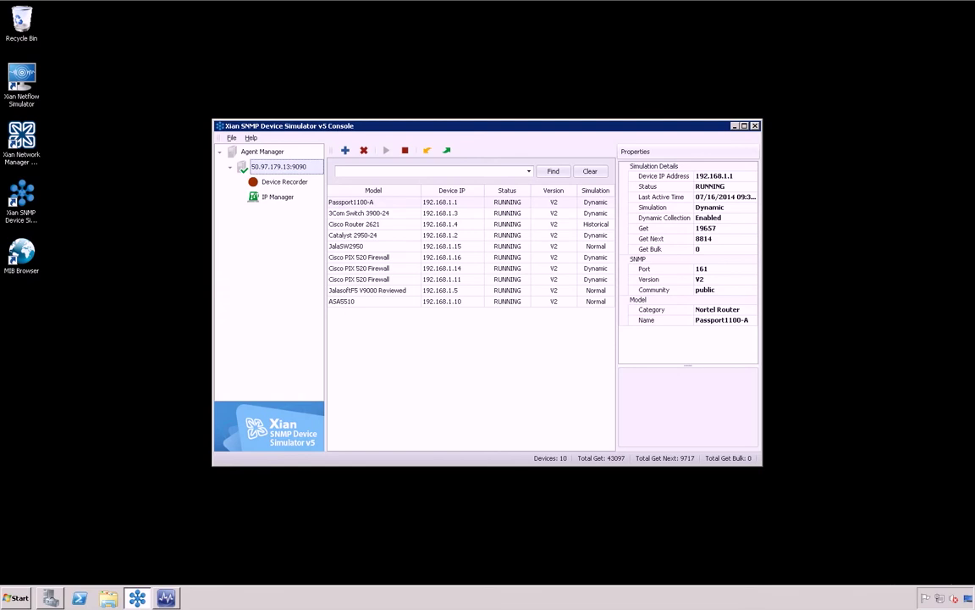
Choose Historical Logs simulation for the 3Com Switch 3900-24 to bring up its time-frame prompt
left_click(359, 213)
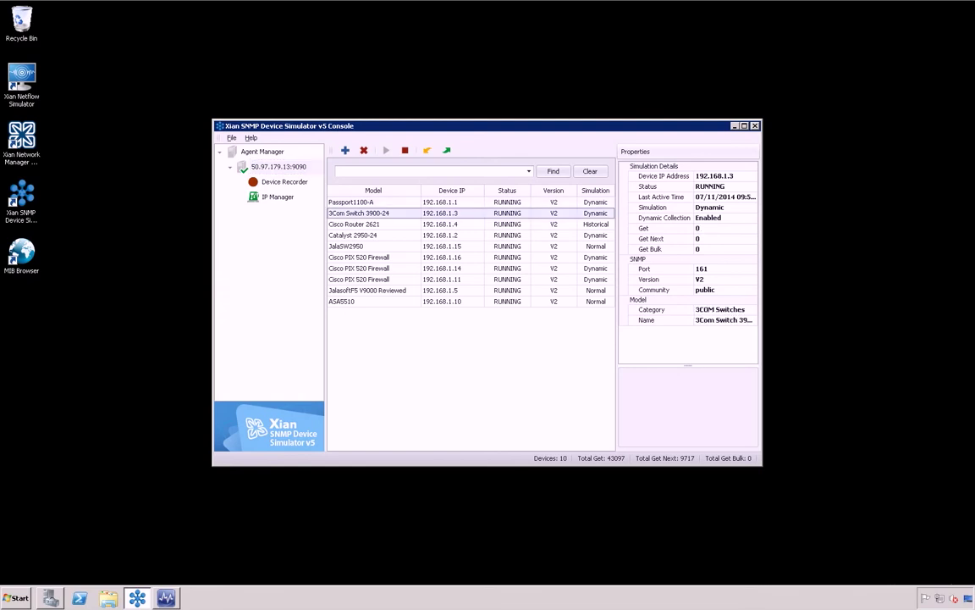
right_click(358, 212)
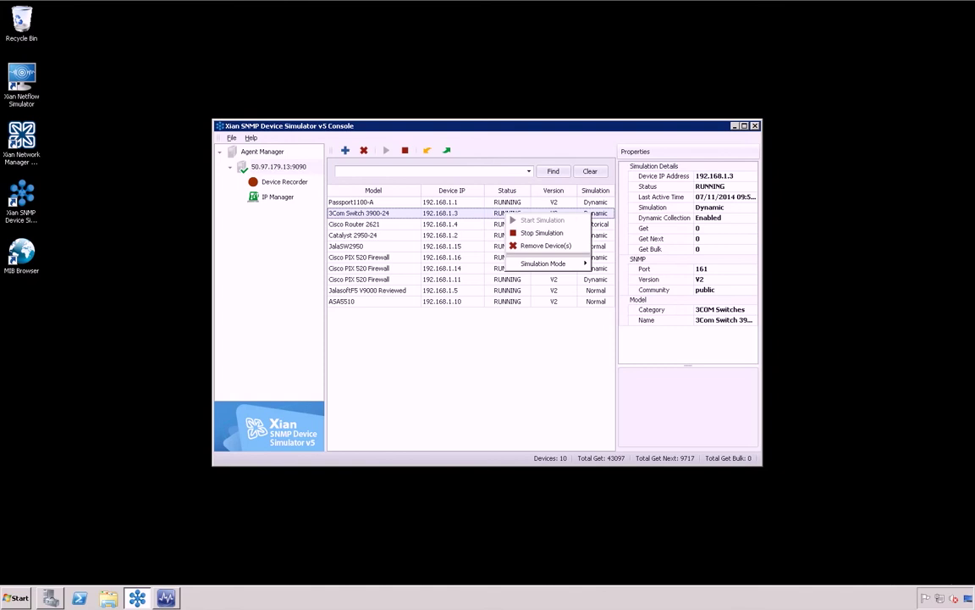
left_click(544, 264)
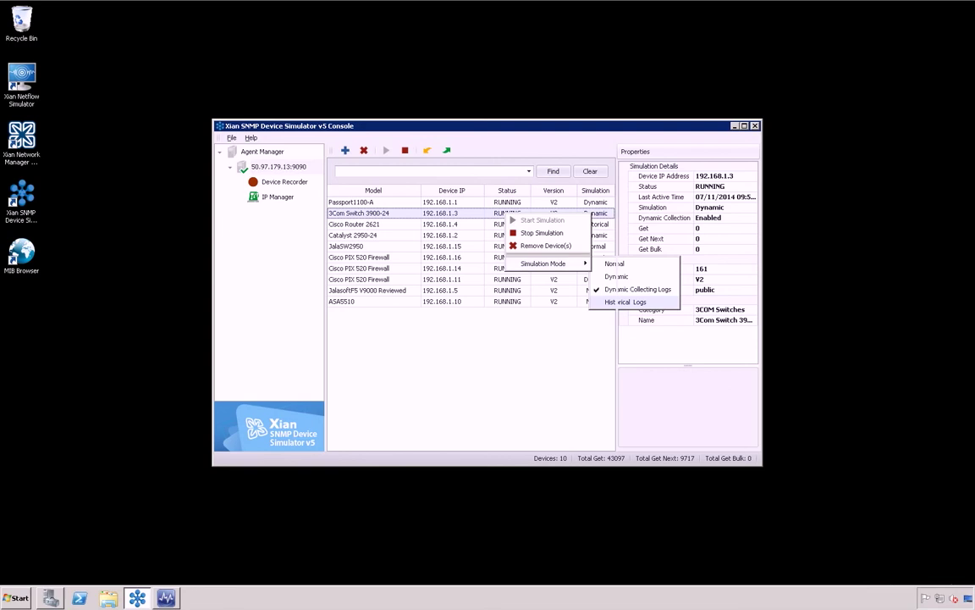
left_click(626, 302)
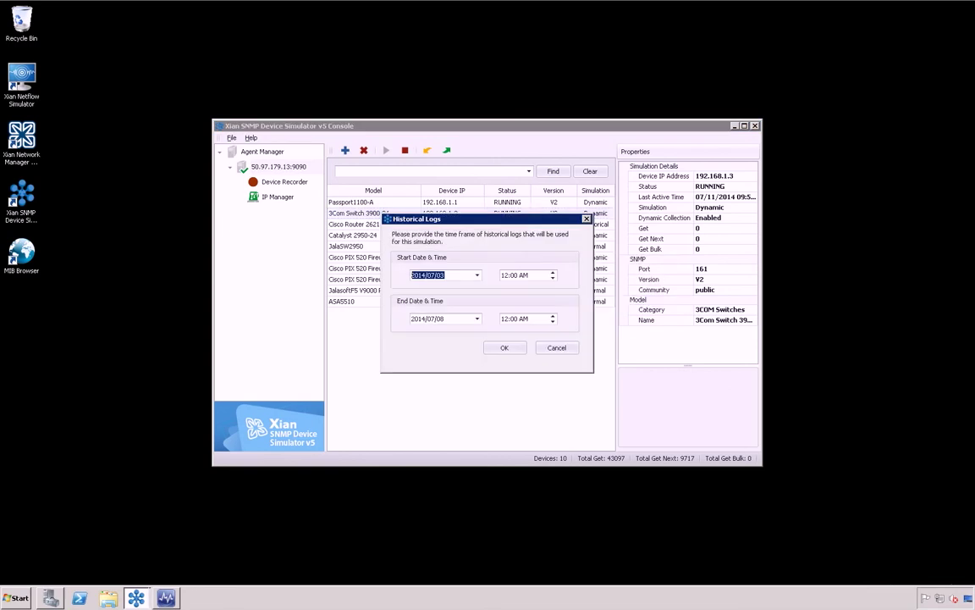
Set the 3Com Switch's historical log window to 2014/07/04 through 2014/07/07
left_click(476, 274)
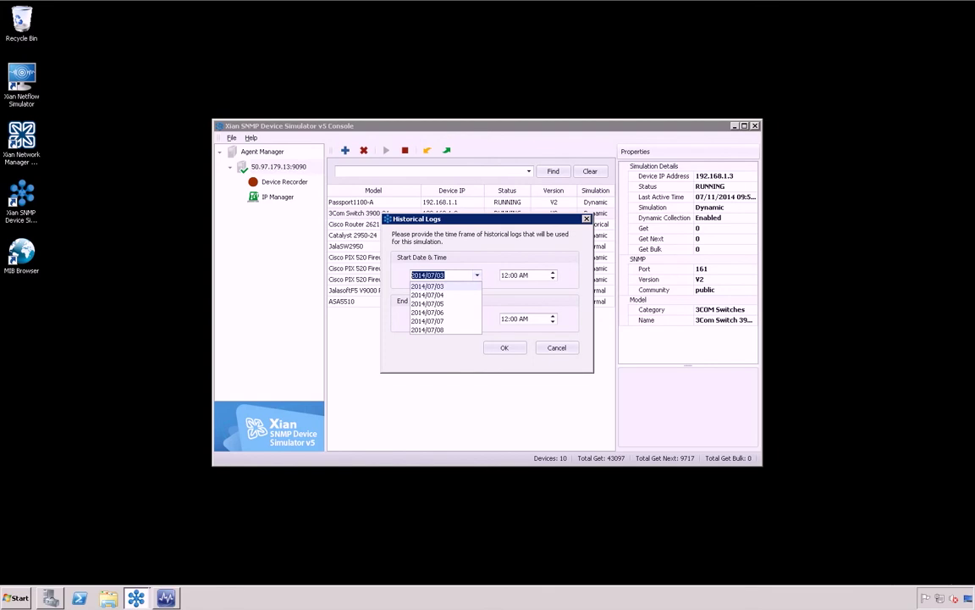
left_click(426, 295)
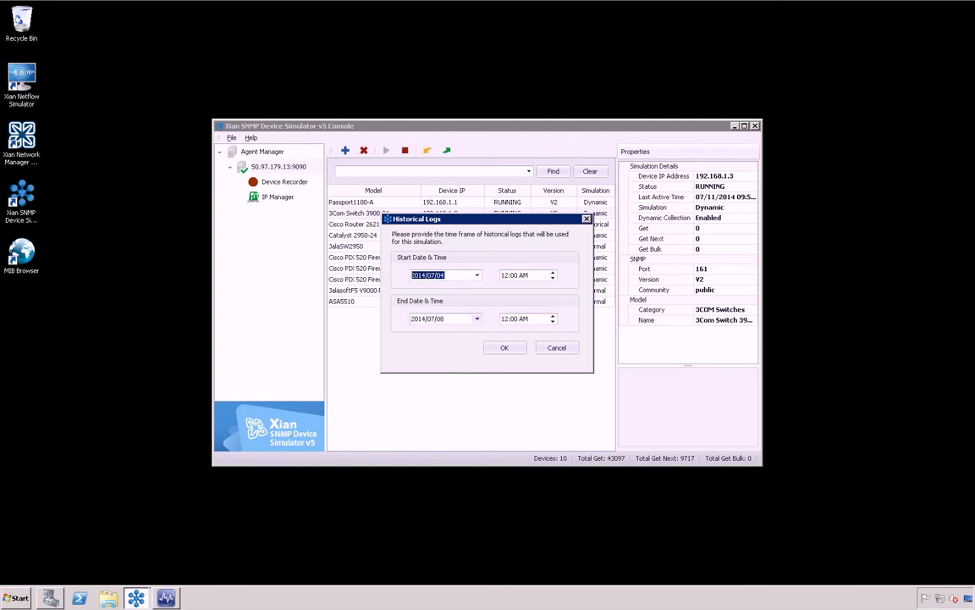
left_click(477, 319)
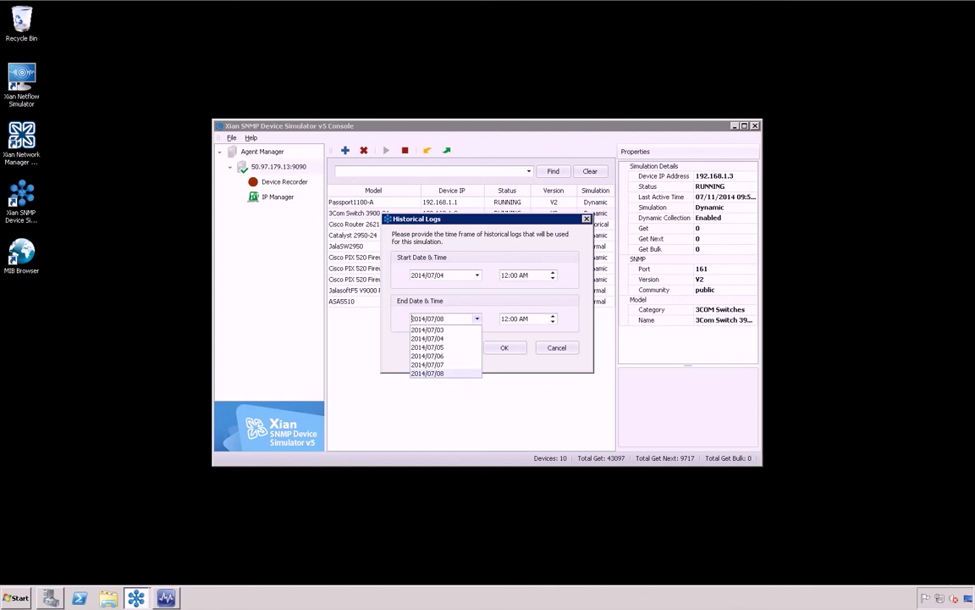
left_click(427, 364)
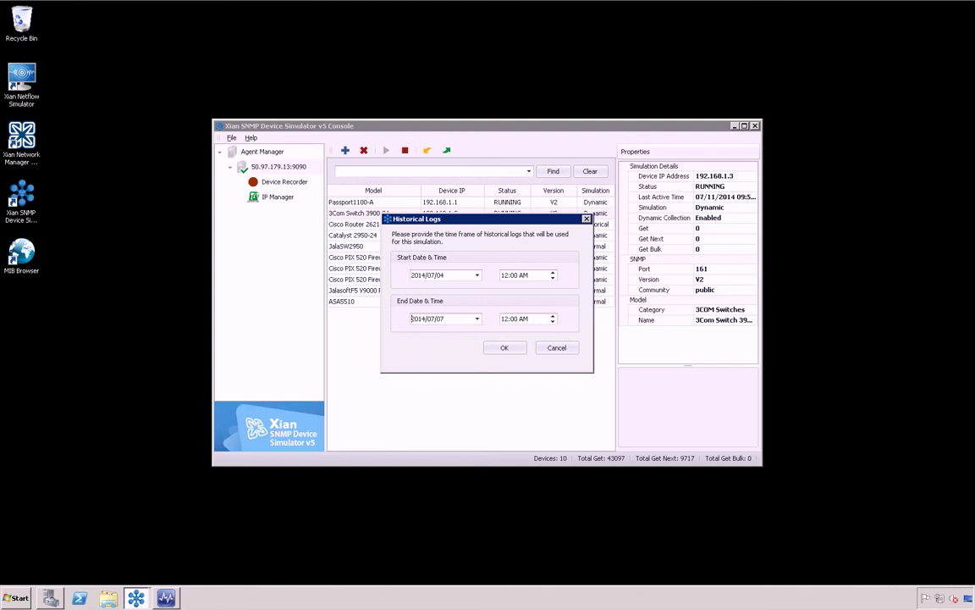
left_click(505, 348)
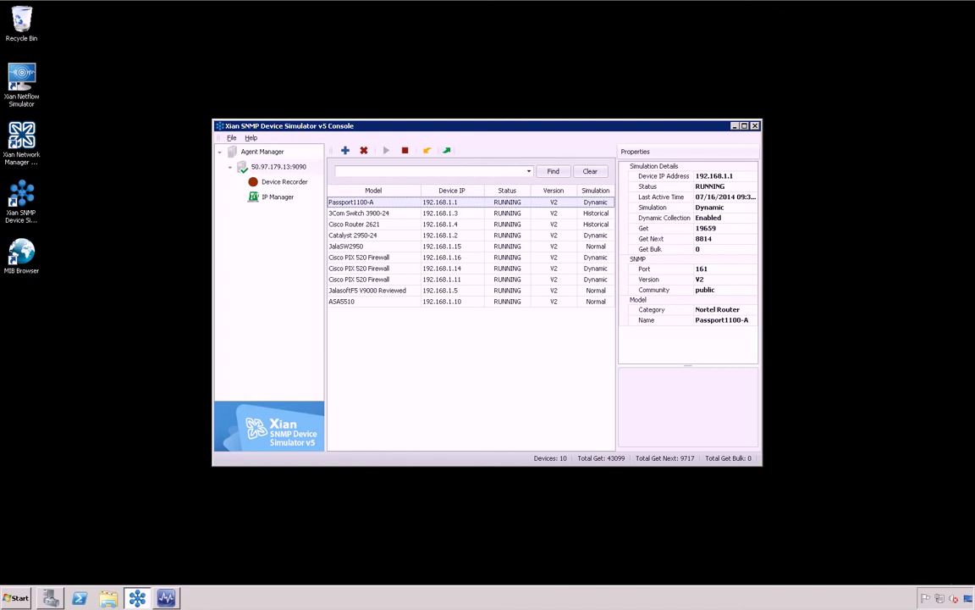
Save the simulation as an XML file named 'my simu…' and view IP Manager's address list
left_click(446, 150)
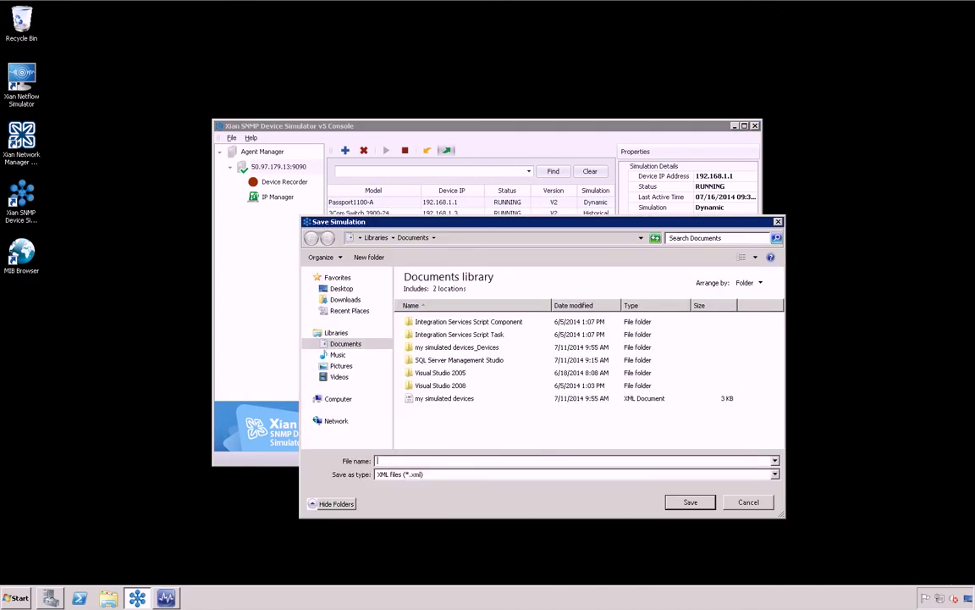
type("my s")
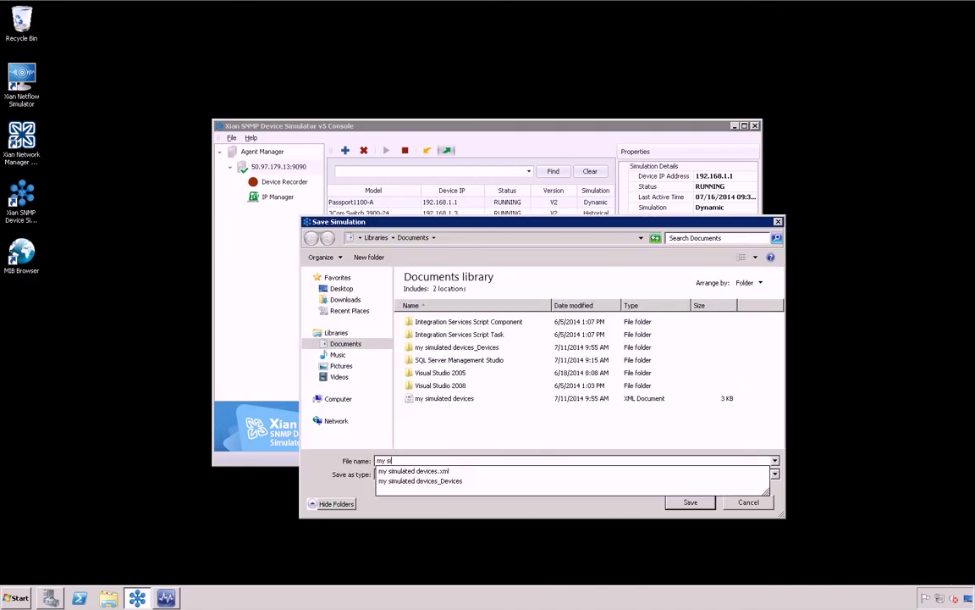
type("imulation fi")
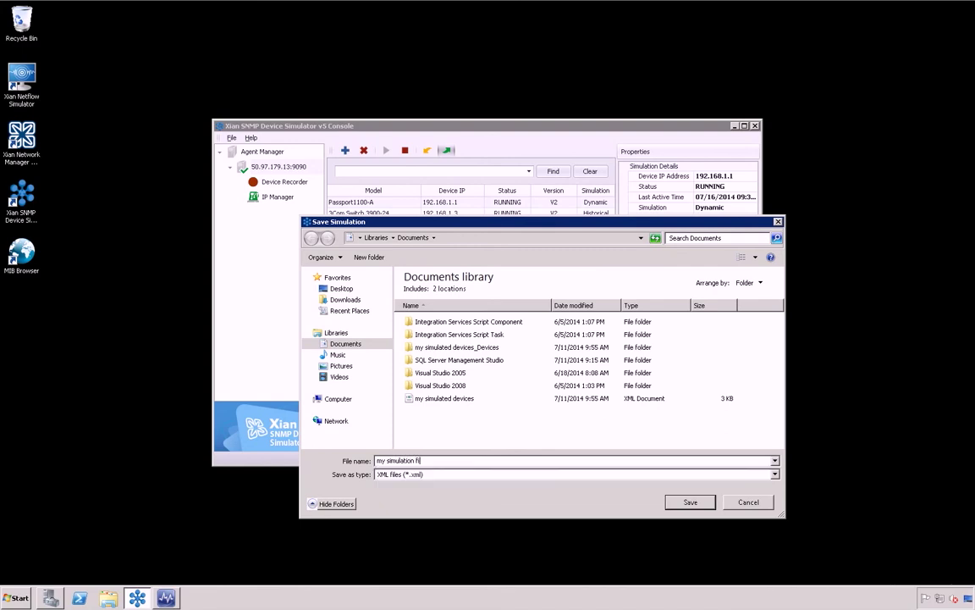
left_click(690, 502)
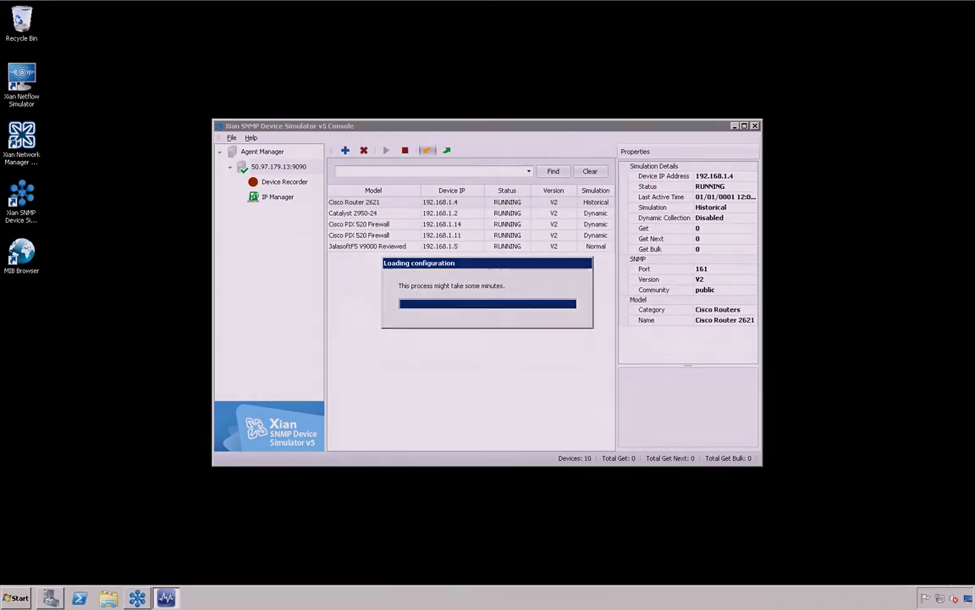
left_click(278, 197)
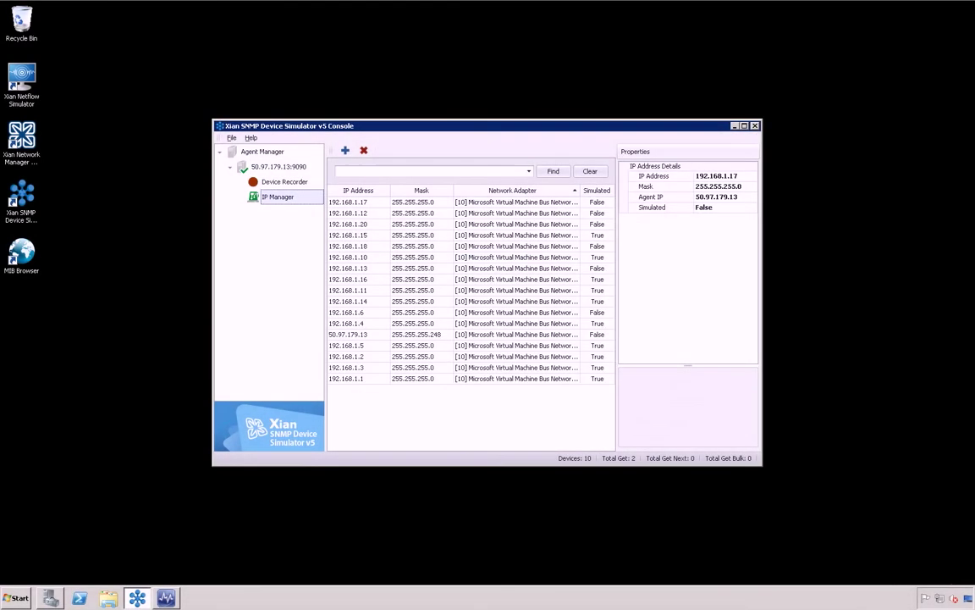
mouse_move(345, 150)
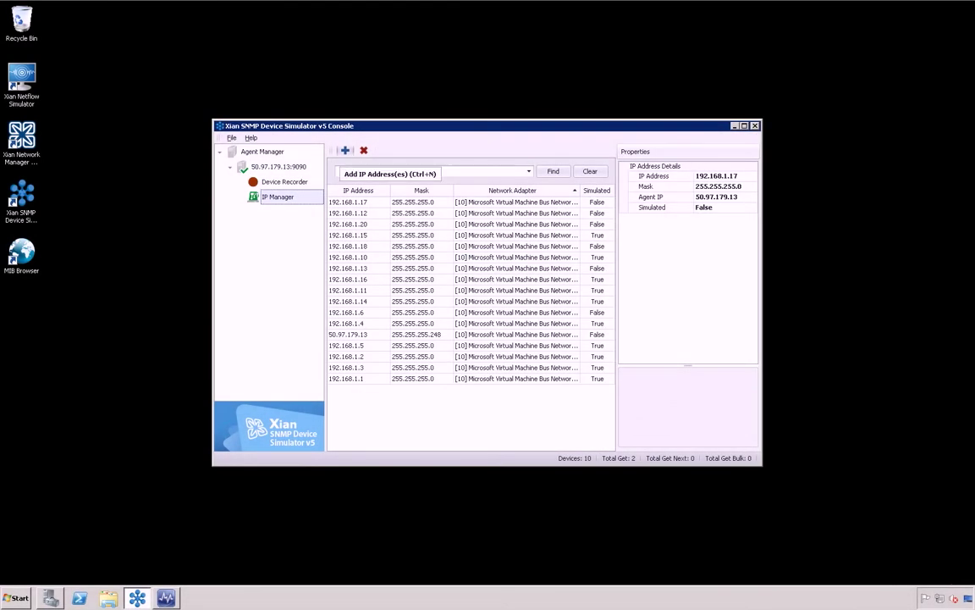
Add the range 192.168.1.20–192.168.1.25 with mask 255.255.255.0, reviewing the 192.168.1.20 conflict
left_click(345, 150)
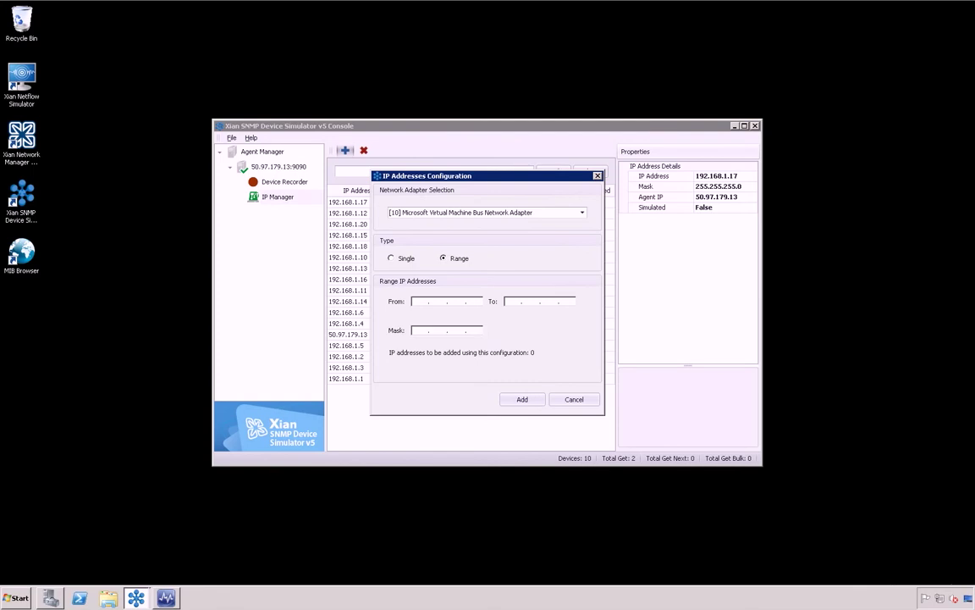
type("192.168")
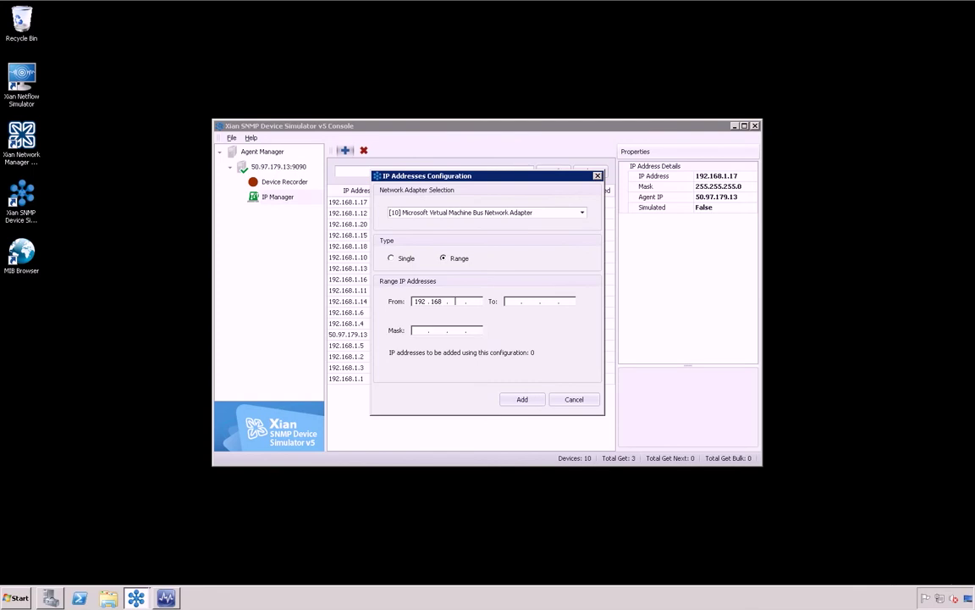
type("20")
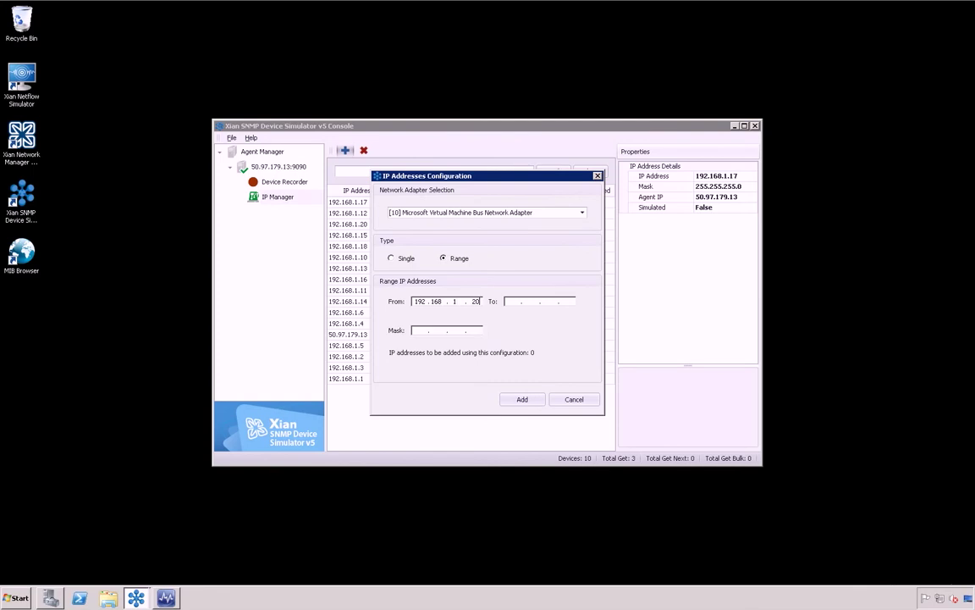
type("192.16")
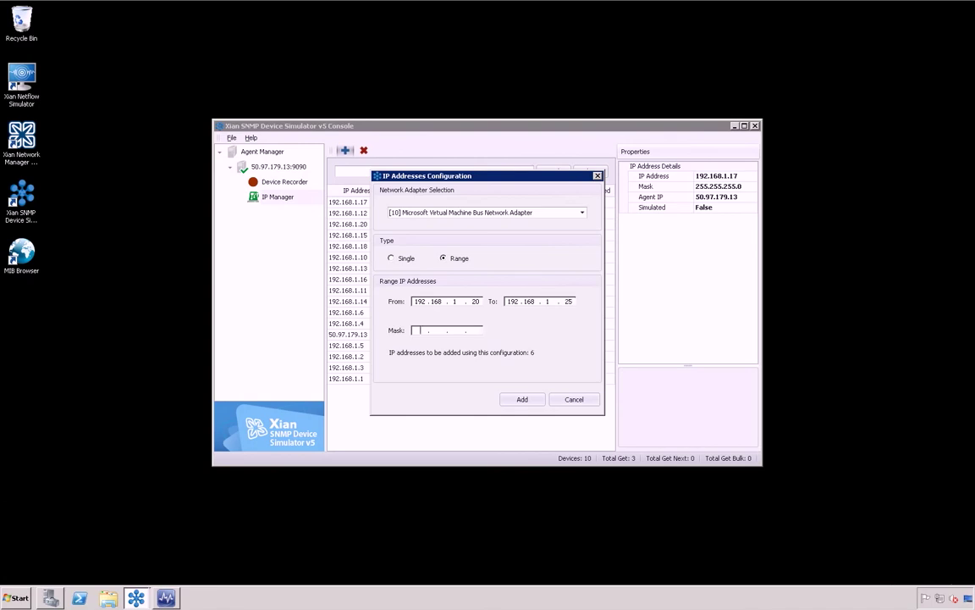
type("255.255.255.0")
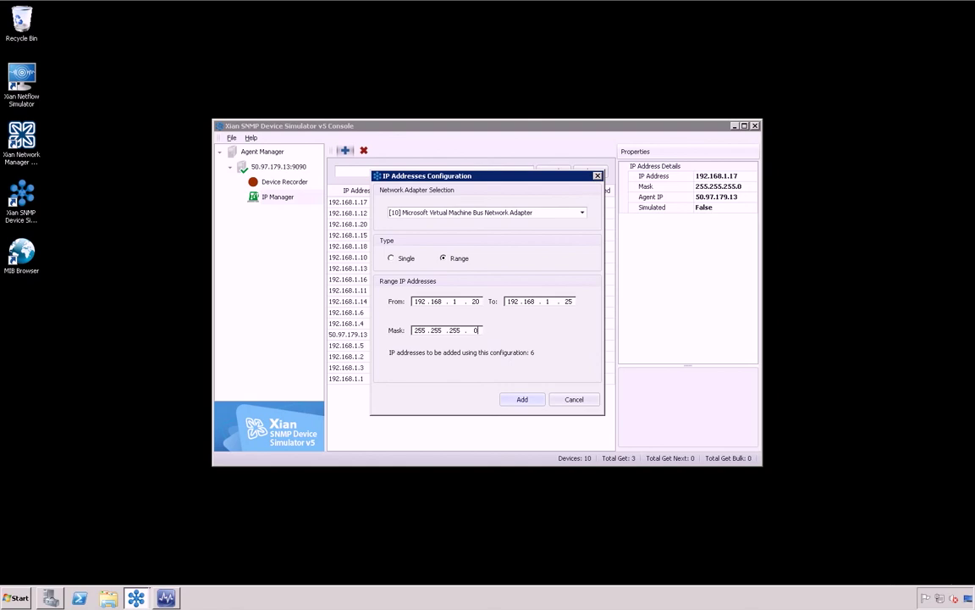
left_click(521, 399)
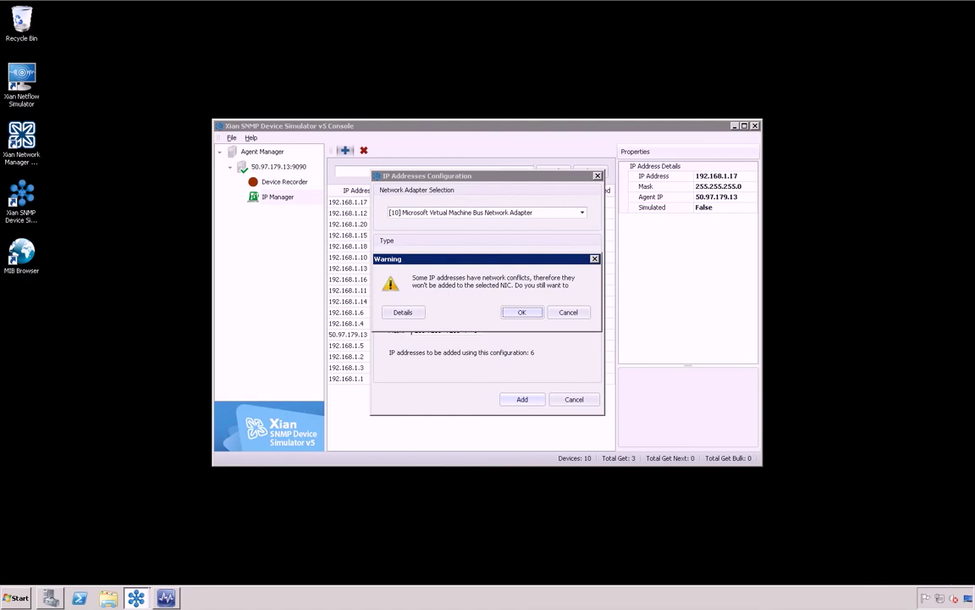
left_click(403, 312)
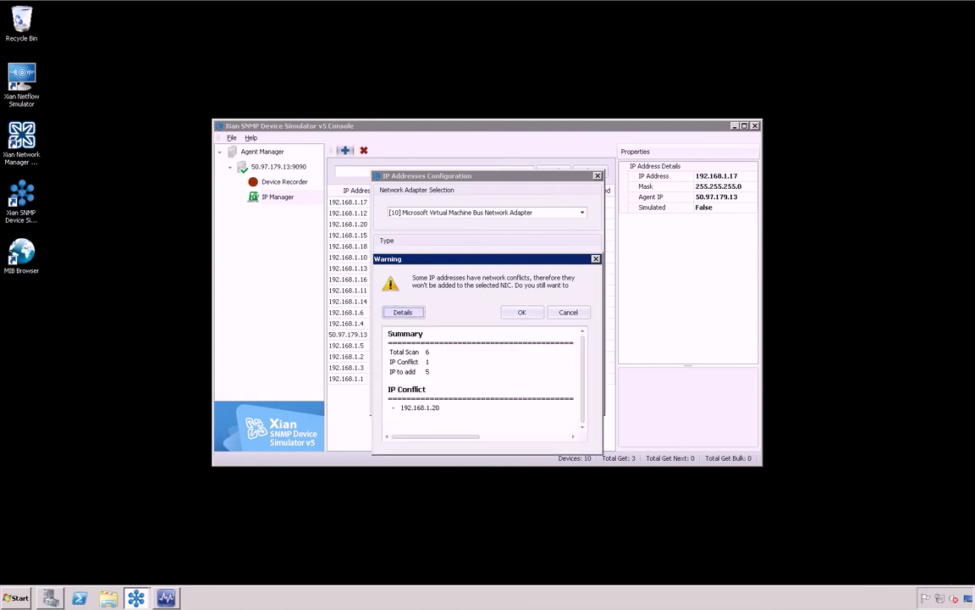
left_click(15, 597)
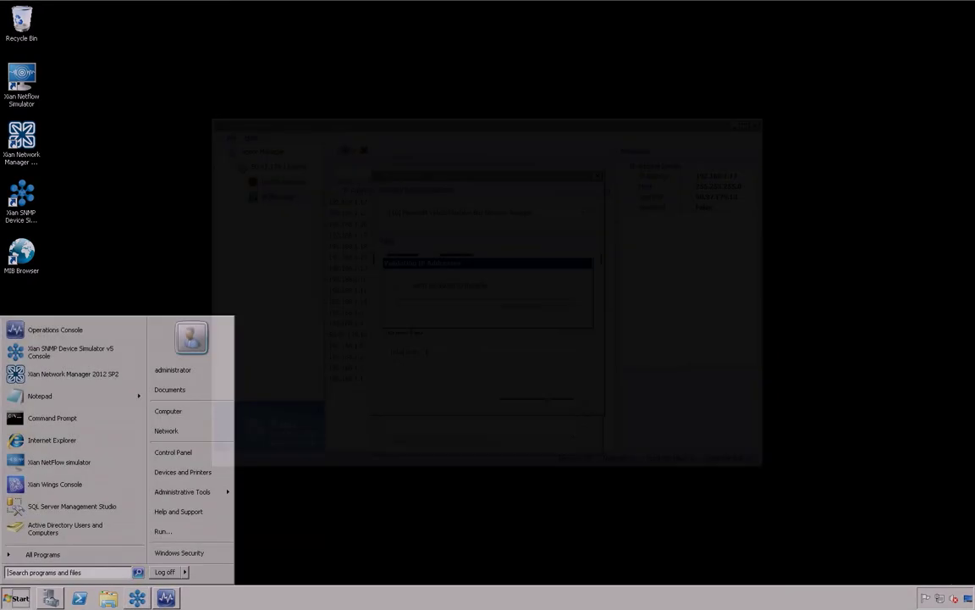
In Command Prompt, list all devices on agent 50.97.179.13:9090, then start them all
left_click(52, 417)
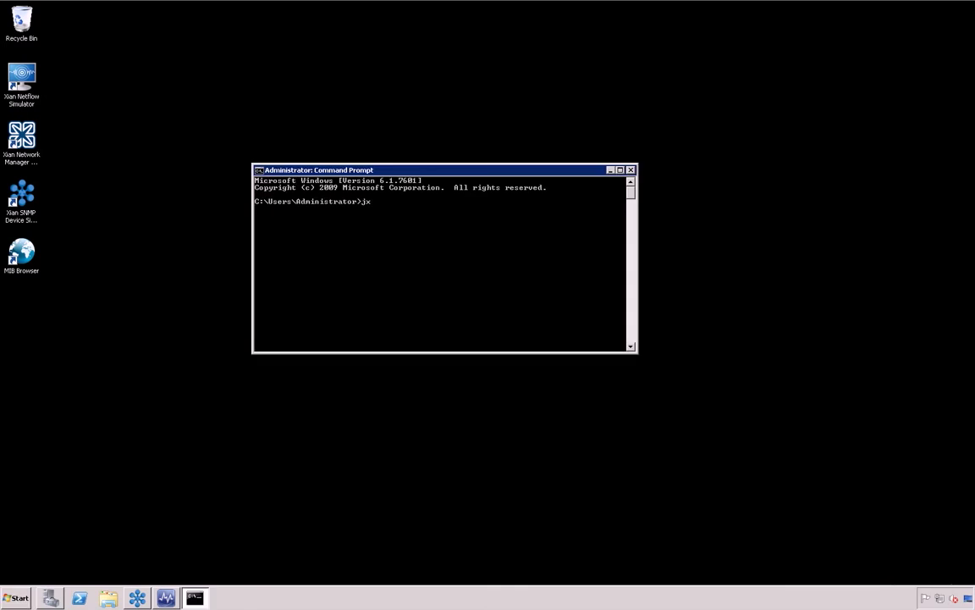
type("devsim device show")
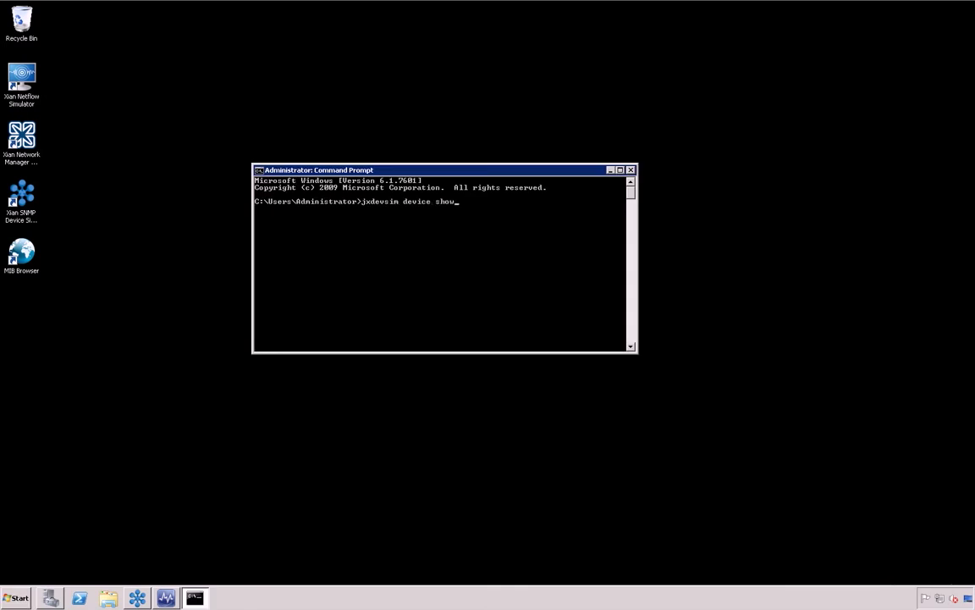
type("-a 50.97")
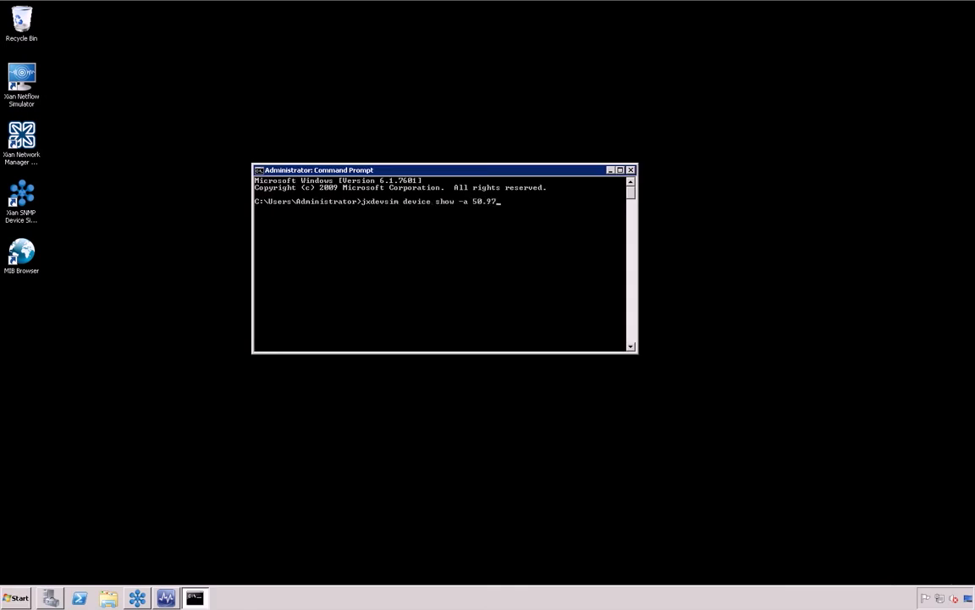
type("179.13:9090 -all")
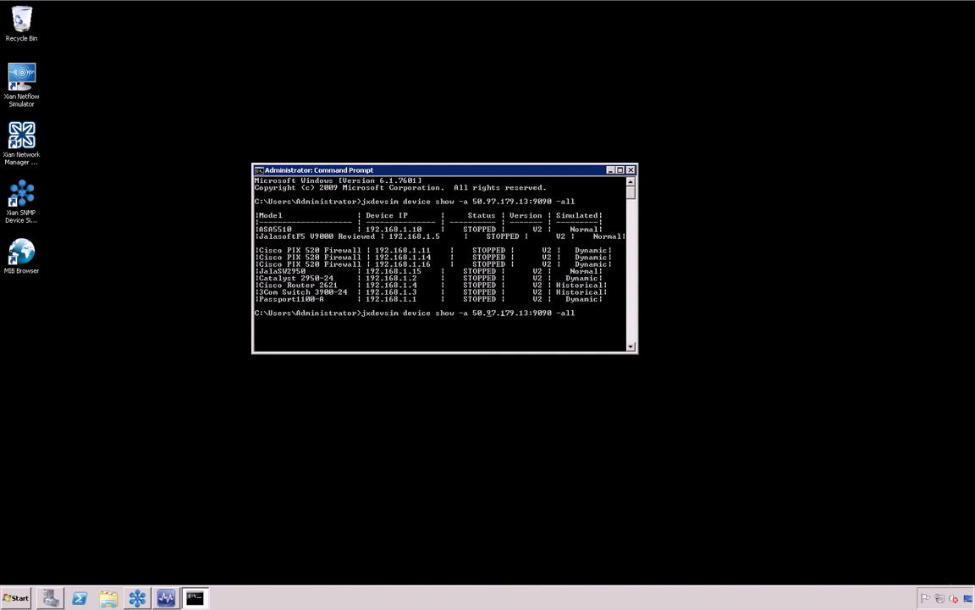
type("jxdevsin device start -a 50.97.179.13:9090 -all")
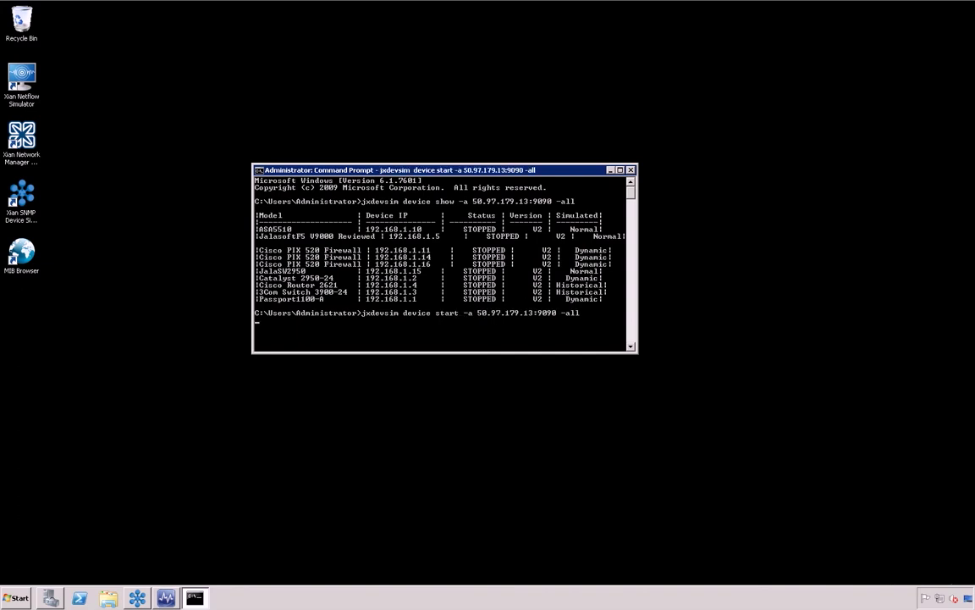